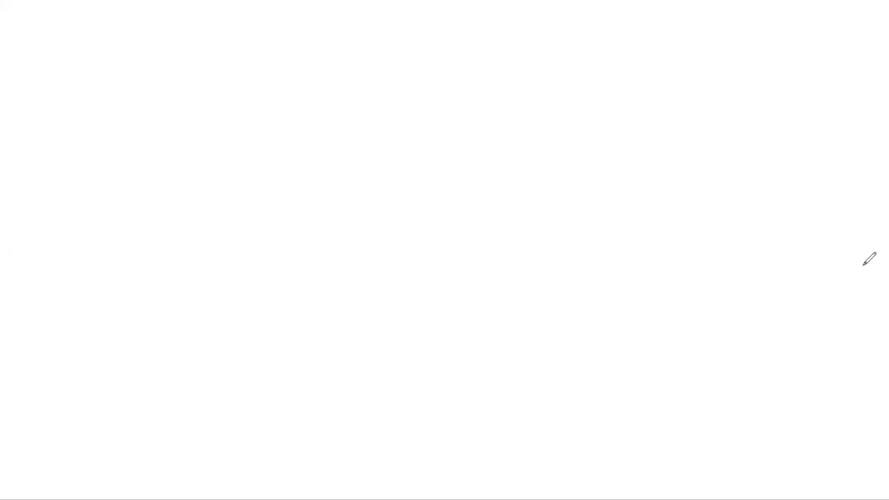
# Handwrite the title 'TAP technique' across the top of the page with the pen
pyautogui.click(468, 251)
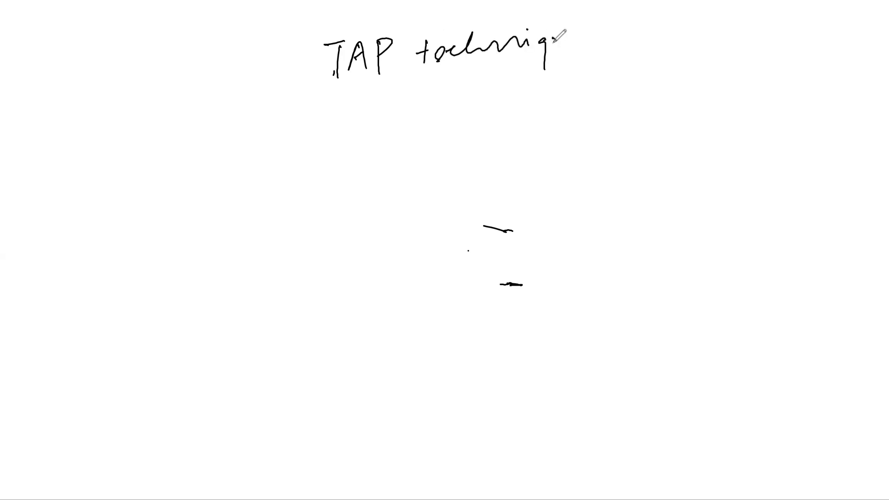
pyautogui.moveTo(350, 119); pyautogui.dragTo(346, 176)
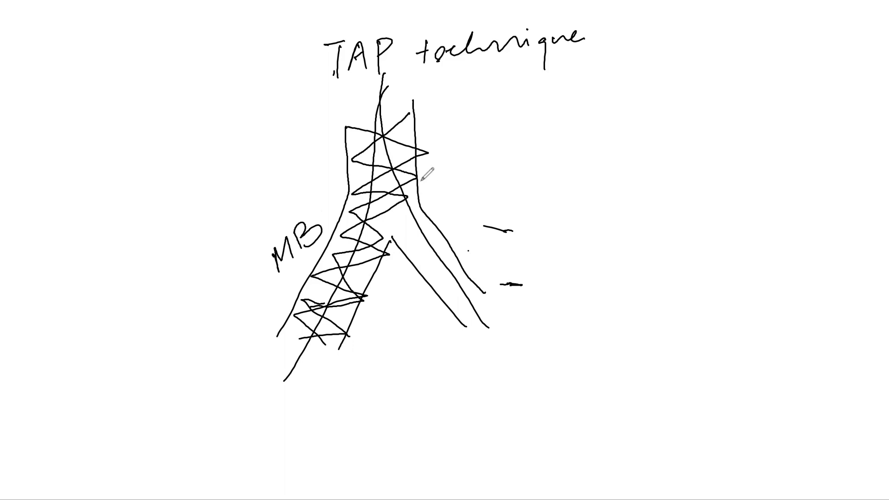
pyautogui.moveTo(388, 105)
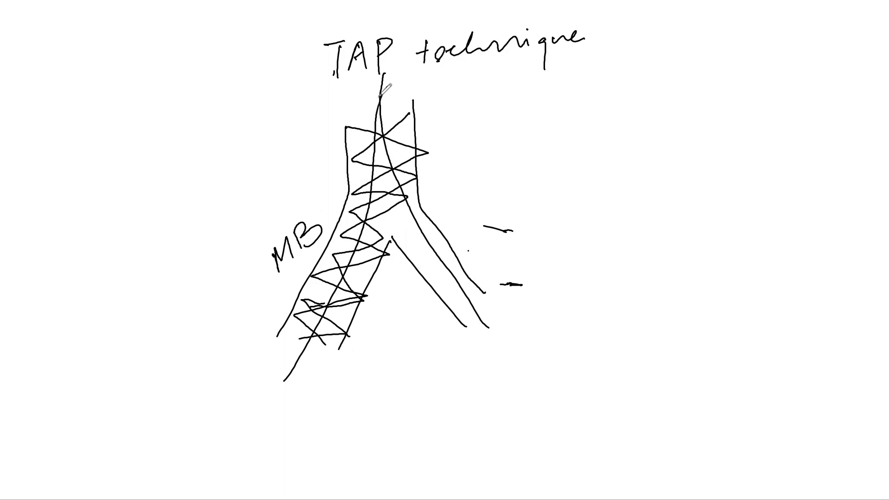
pyautogui.moveTo(384, 89)
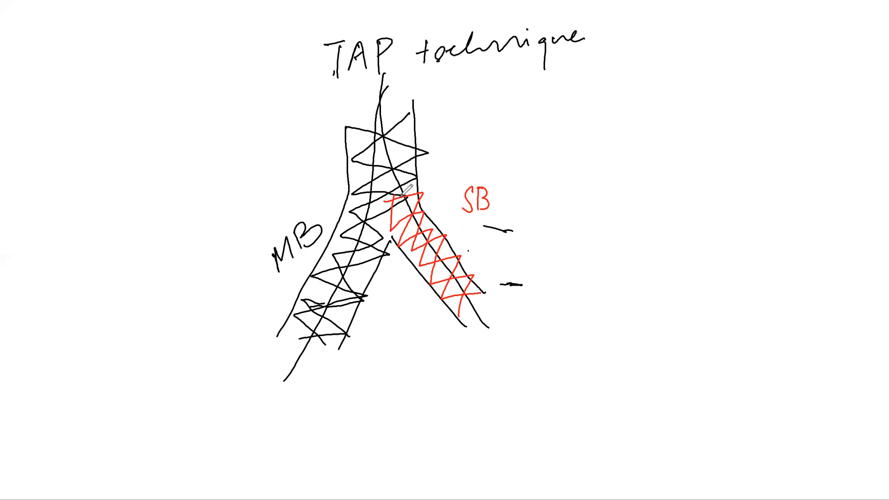
pyautogui.moveTo(383, 271)
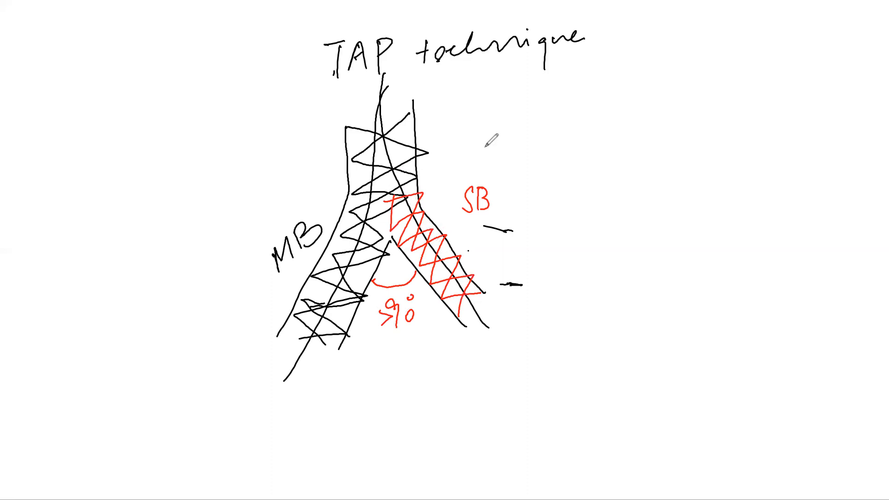
pyautogui.moveTo(491, 140)
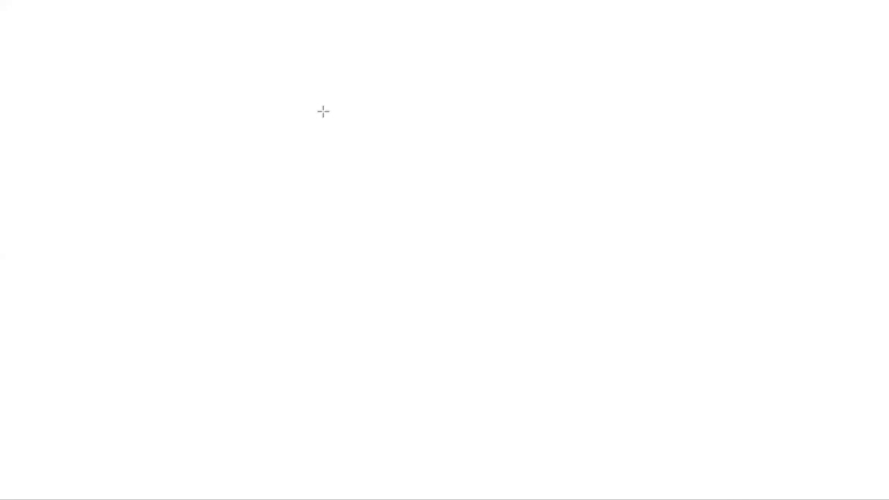
pyautogui.moveTo(296, 90)
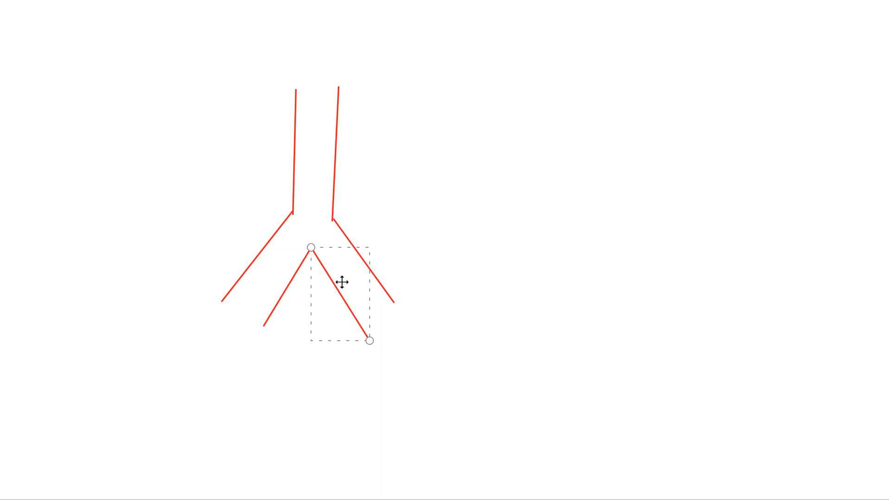
pyautogui.moveTo(329, 12)
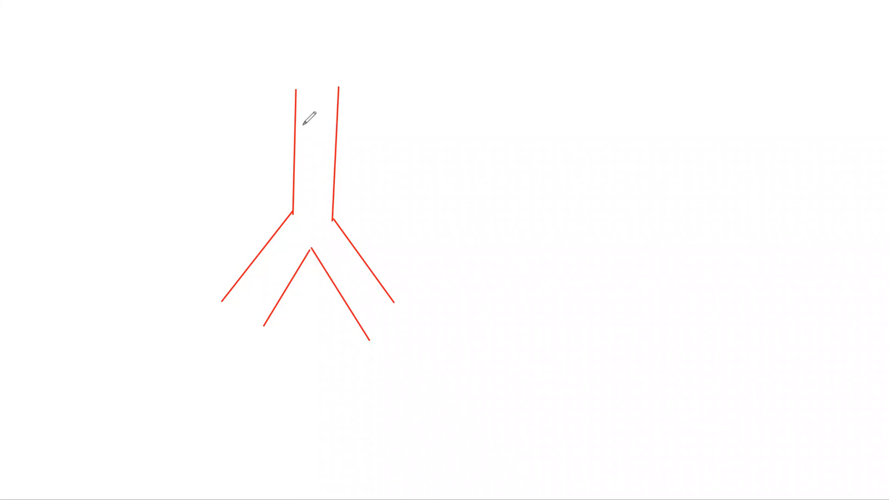
# Draw the red vessel wall lines forming the Y-shaped bifurcation outline
pyautogui.moveTo(306, 128); pyautogui.dragTo(308, 229)
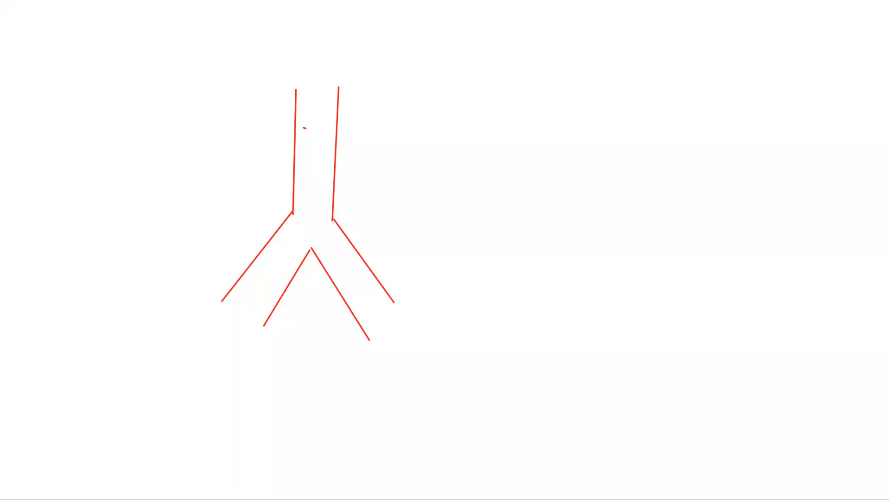
pyautogui.moveTo(423, 12)
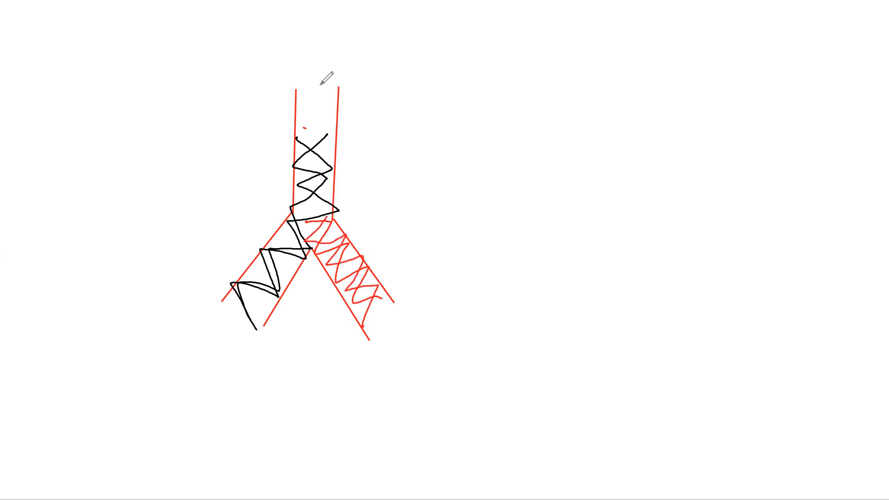
pyautogui.moveTo(418, 30)
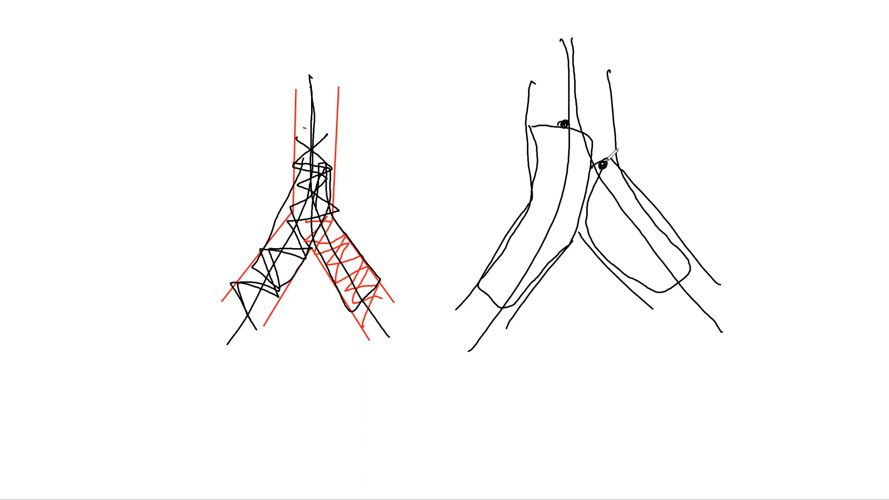
pyautogui.moveTo(678, 157)
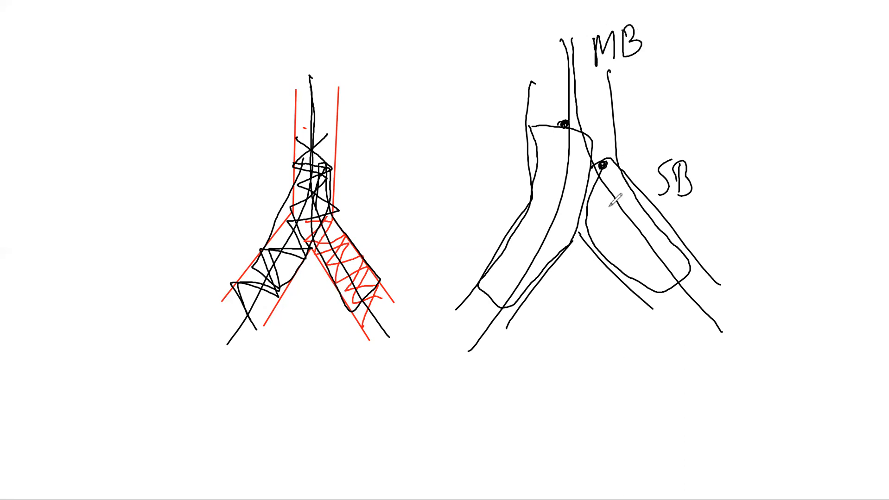
pyautogui.moveTo(659, 64)
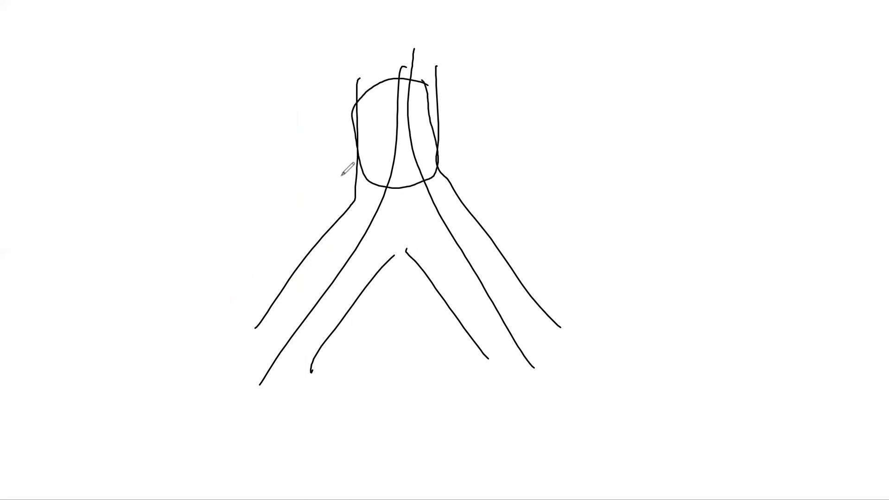
pyautogui.moveTo(527, 116)
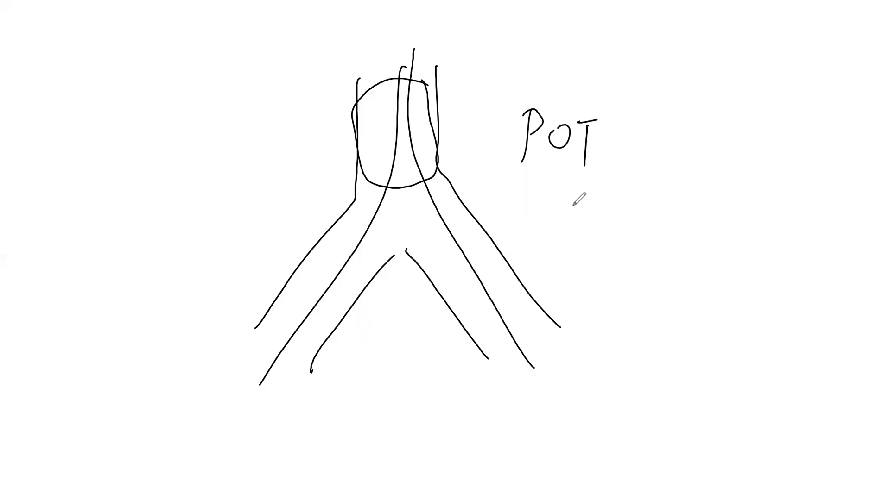
pyautogui.moveTo(591, 165)
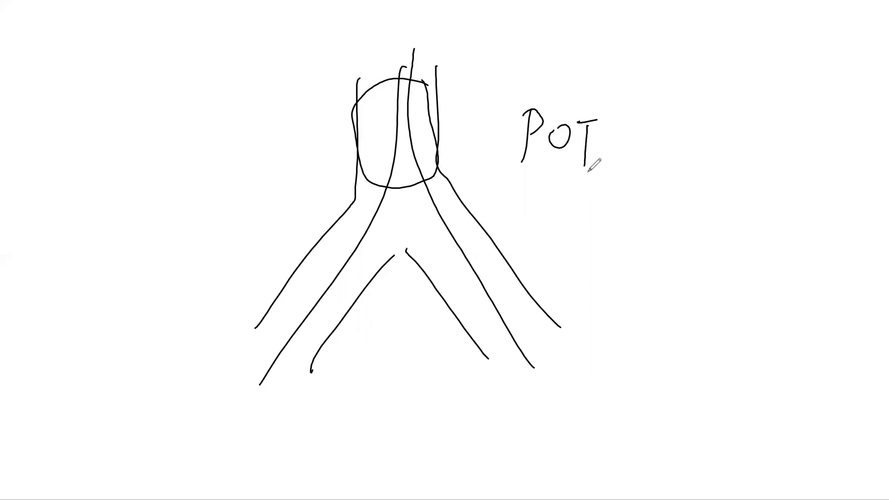
pyautogui.moveTo(458, 226)
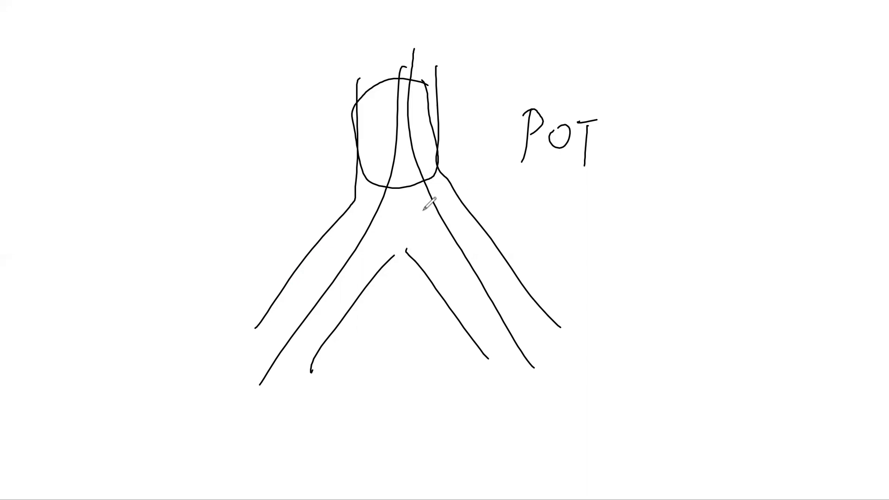
pyautogui.moveTo(586, 222)
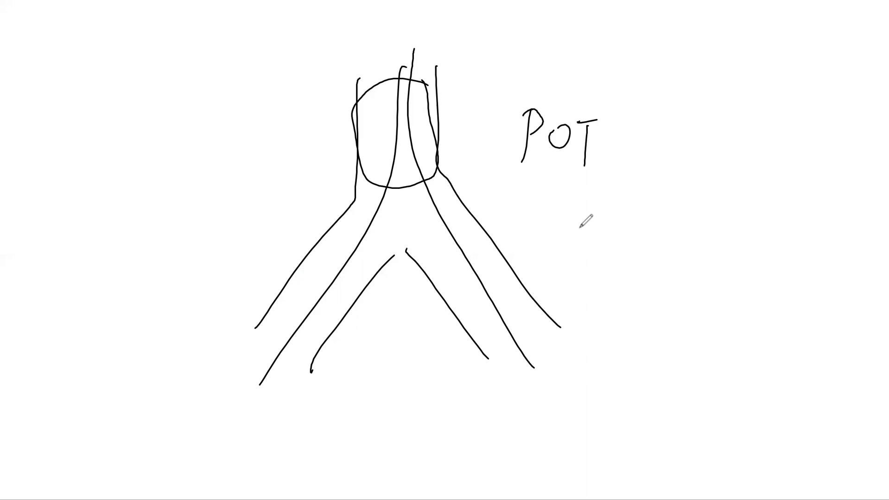
pyautogui.moveTo(530, 195)
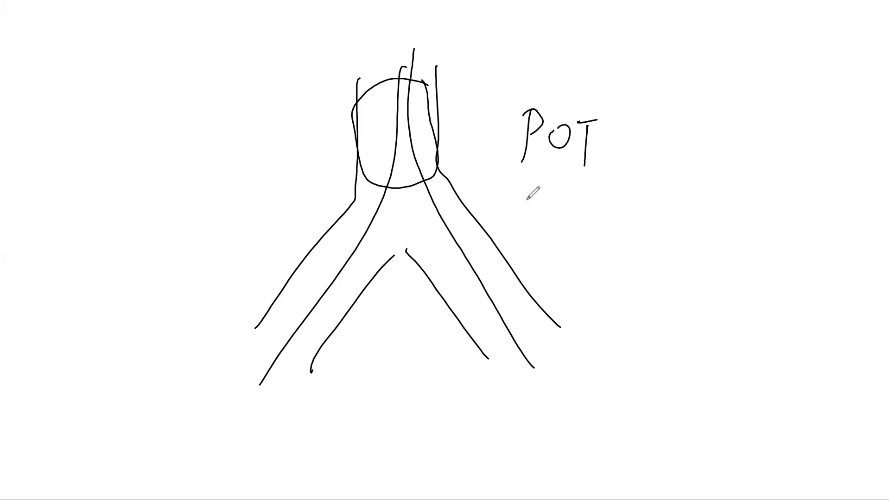
pyautogui.moveTo(405, 204)
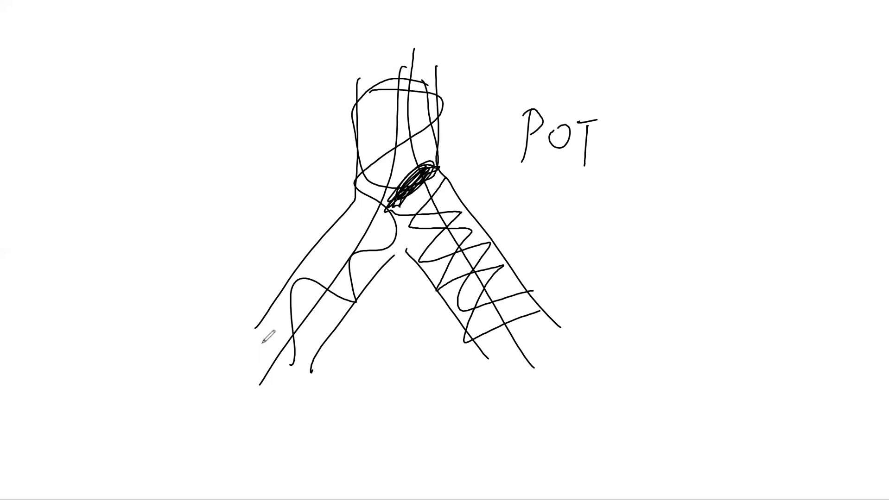
pyautogui.moveTo(465, 145)
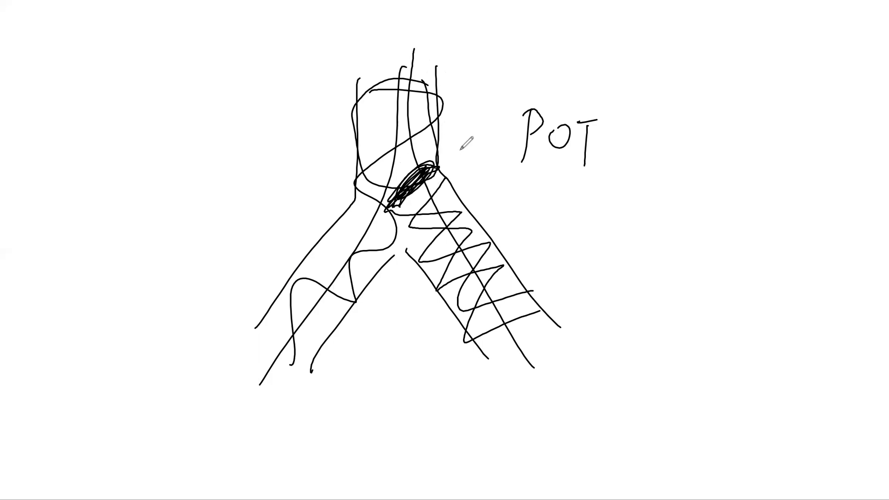
pyautogui.moveTo(396, 301)
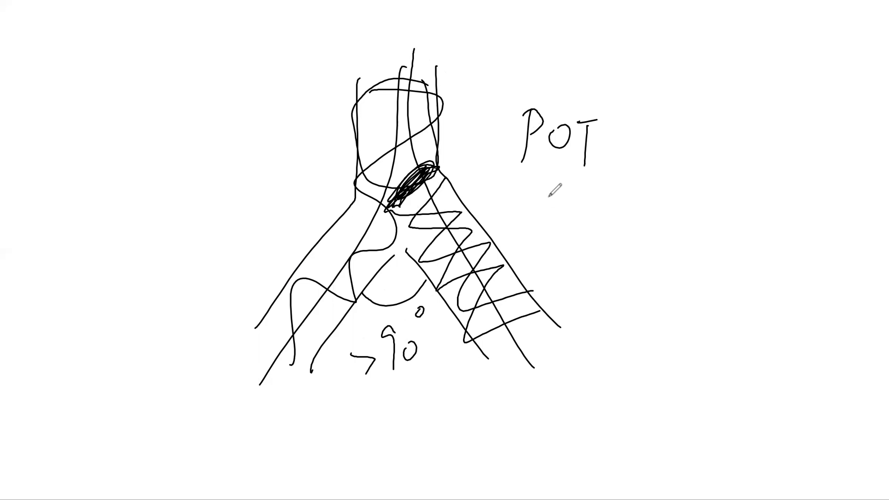
pyautogui.moveTo(538, 219)
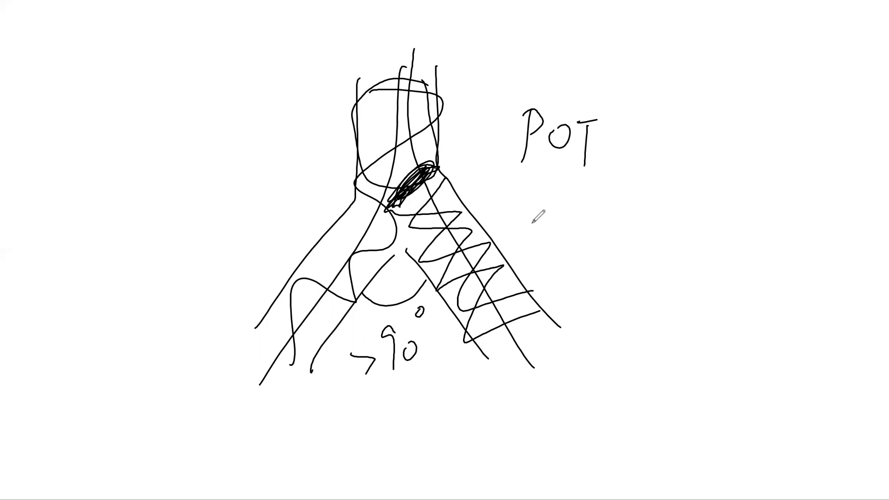
pyautogui.moveTo(536, 224)
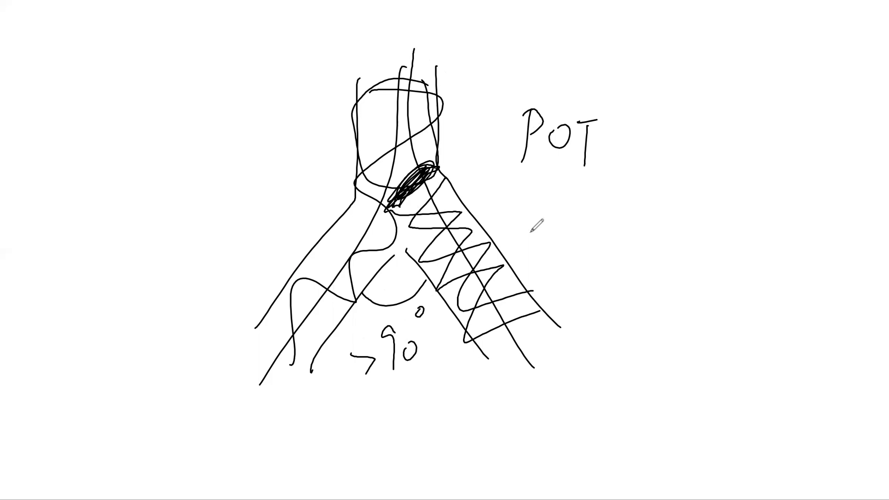
pyautogui.moveTo(395, 254)
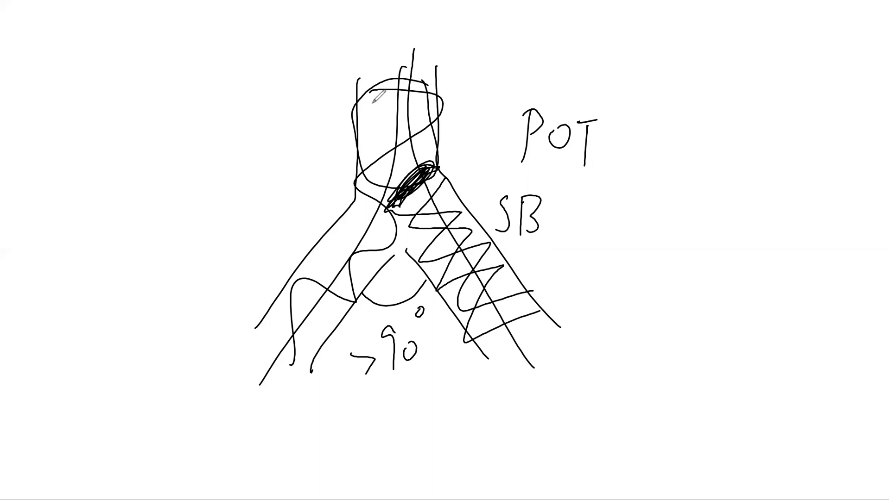
pyautogui.moveTo(252, 249)
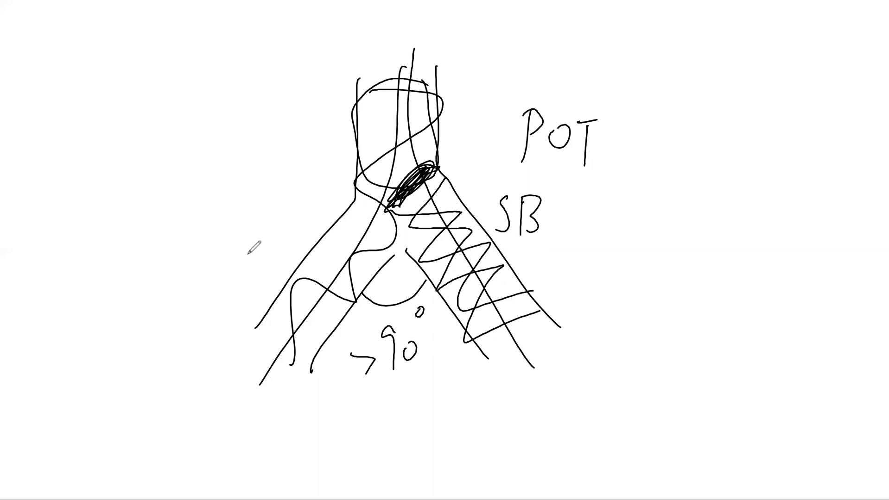
pyautogui.moveTo(331, 263)
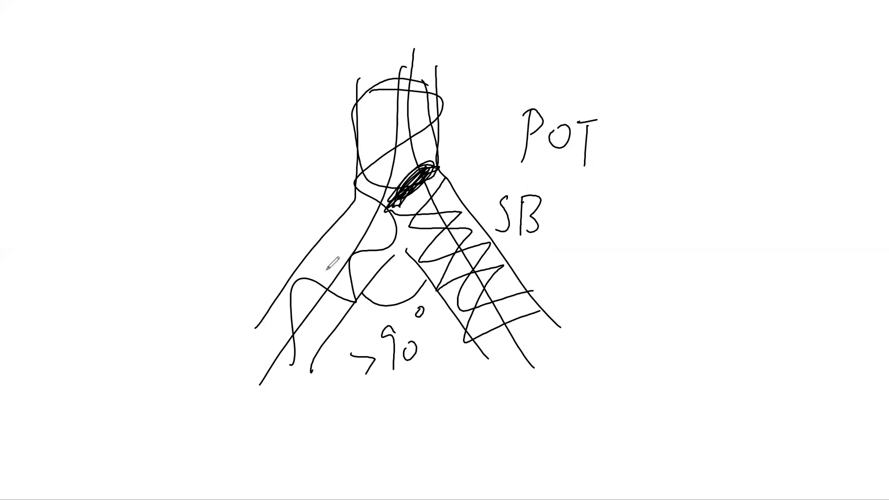